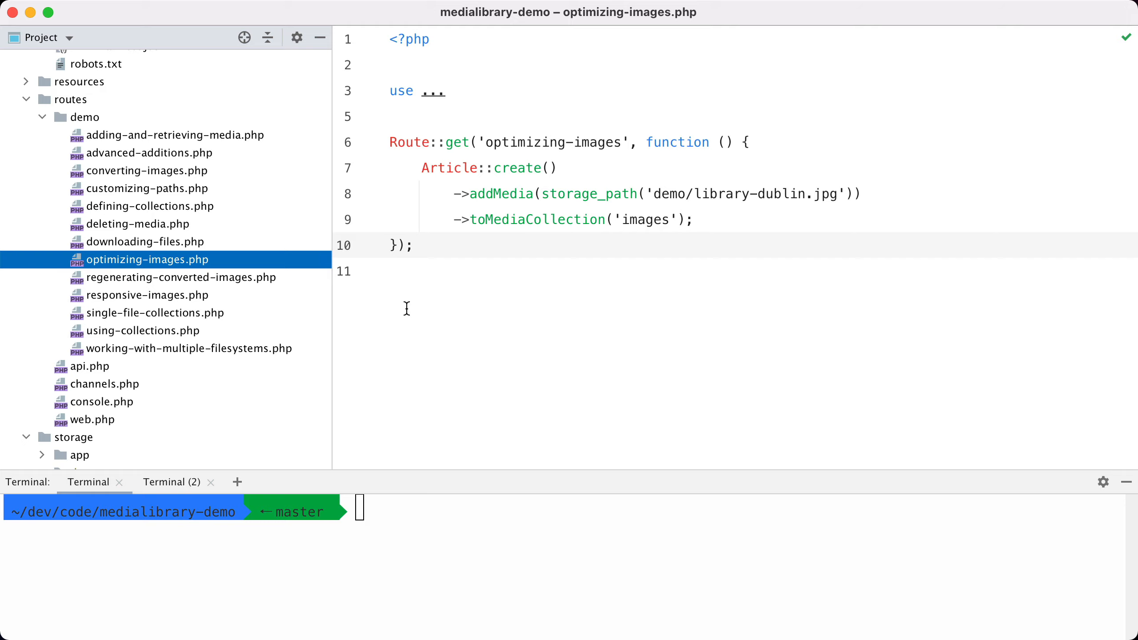
pyautogui.moveTo(477, 174)
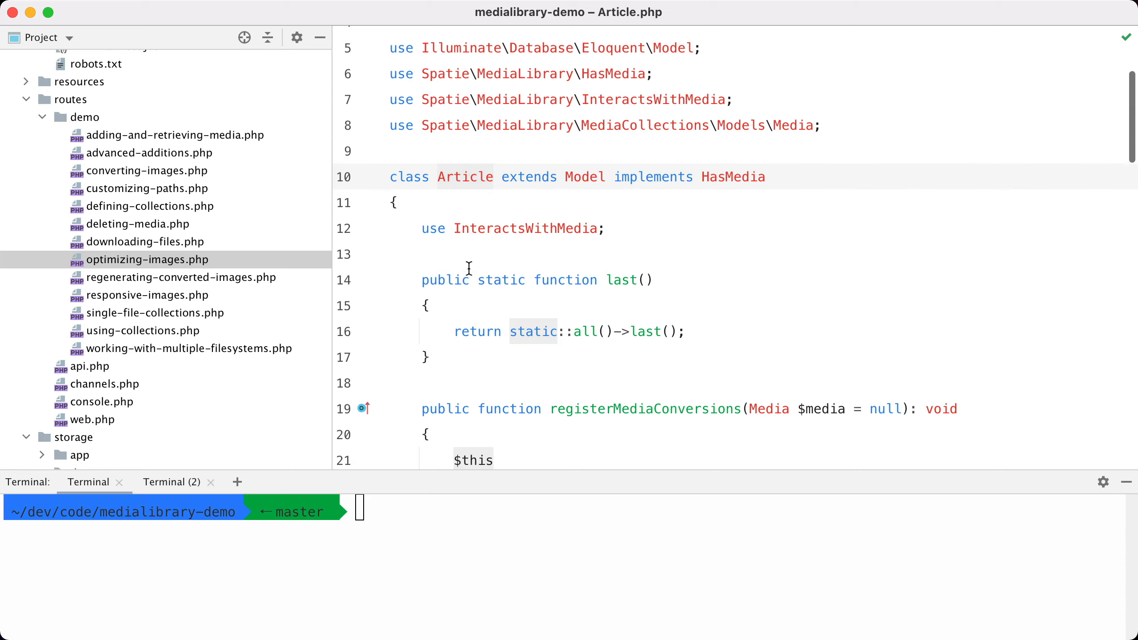
# Step: Add a 300×300 'thumb-non-optimized' conversion with ->nonOptimized() to the Article model
pyautogui.scroll(-3)
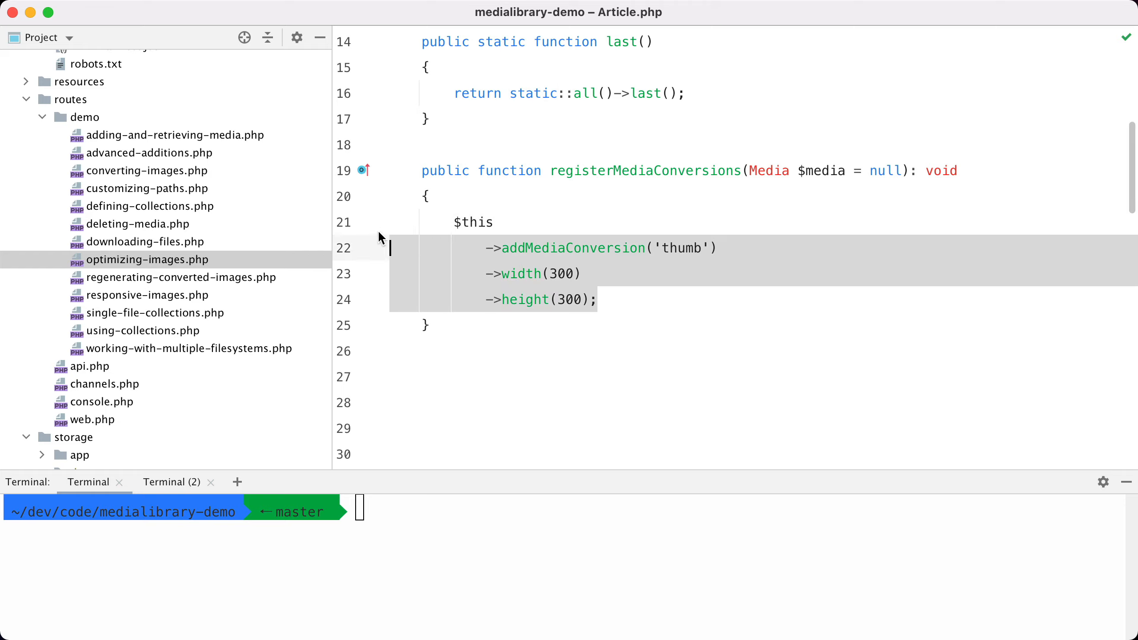
pyautogui.click(641, 299)
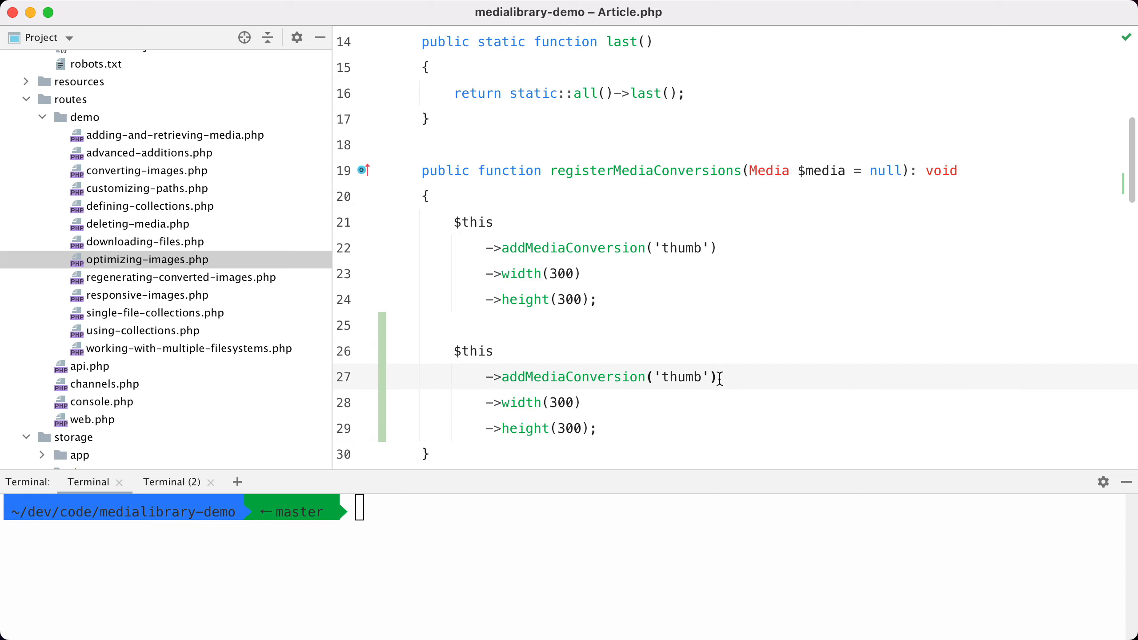
pyautogui.write('->nonOptimized()')
pyautogui.write('-non-')
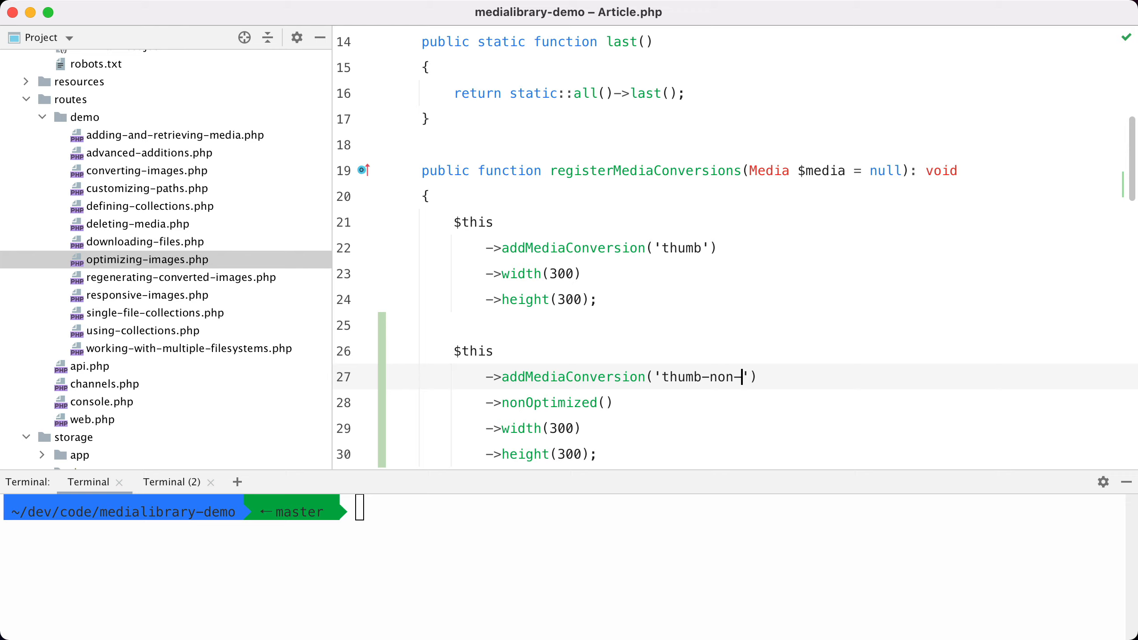
pyautogui.click(147, 259)
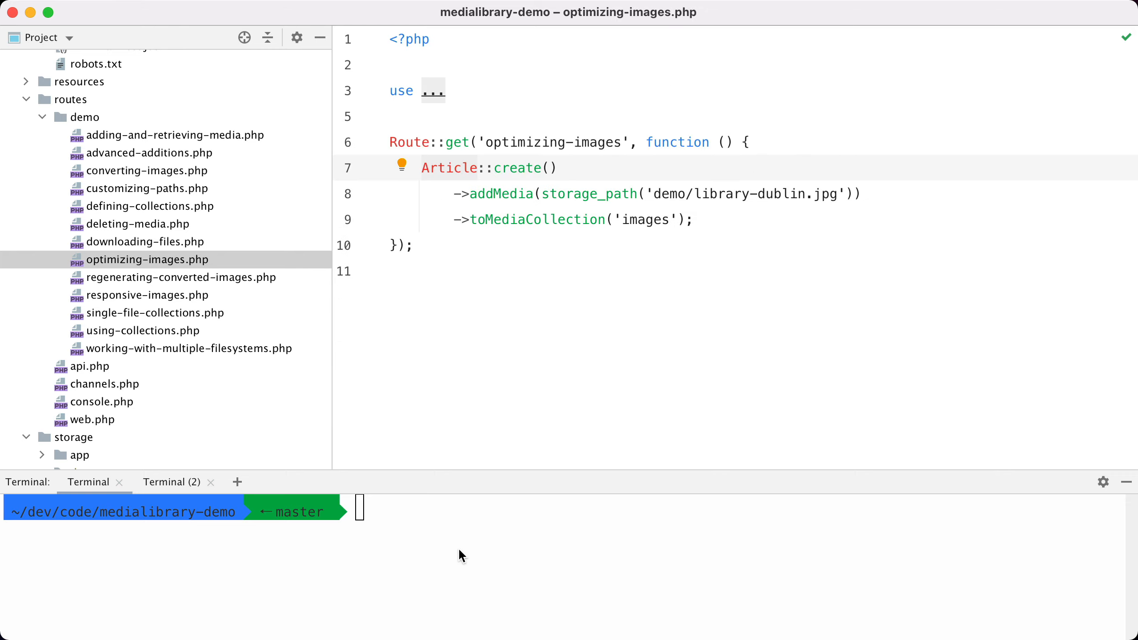
# Step: Run 'a visit' and expand public/media/1/conversions to find the generated thumbnails
pyautogui.write('a visit')
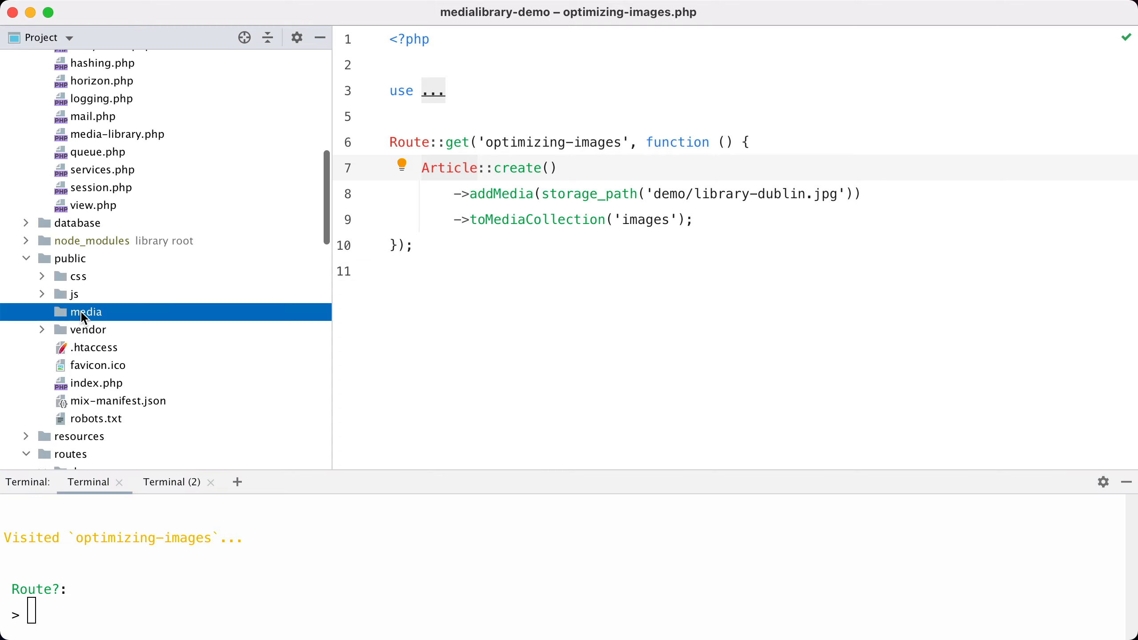
pyautogui.click(54, 311)
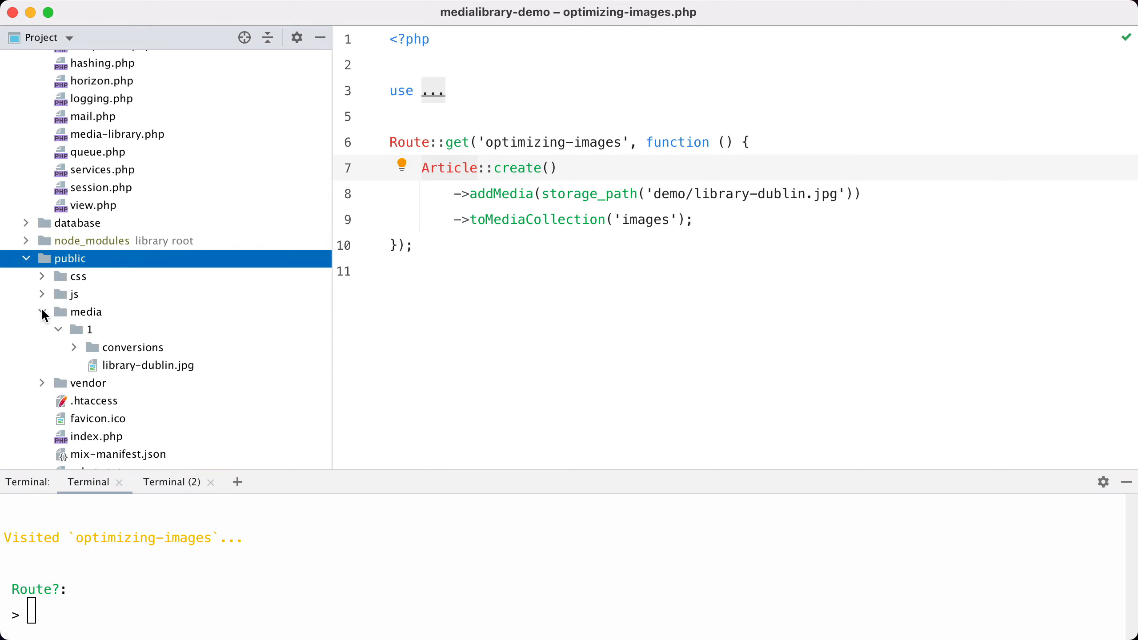
pyautogui.click(73, 346)
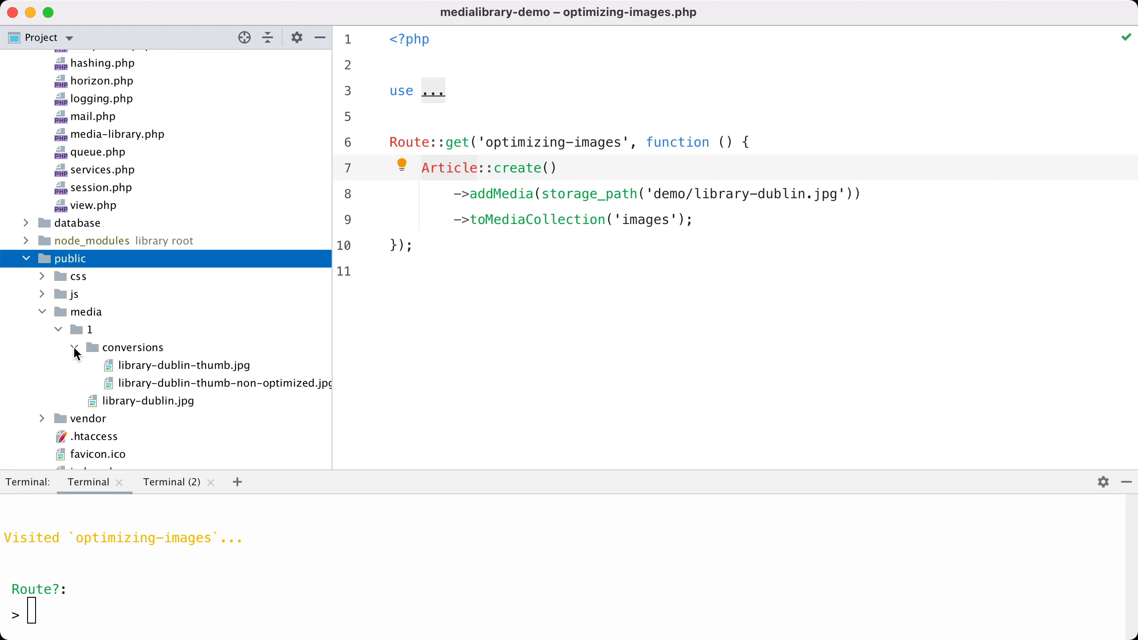
# Step: Preview the optimized (44.54 KB) and non-optimized (48.74 KB) thumbnail JPGs
pyautogui.click(185, 365)
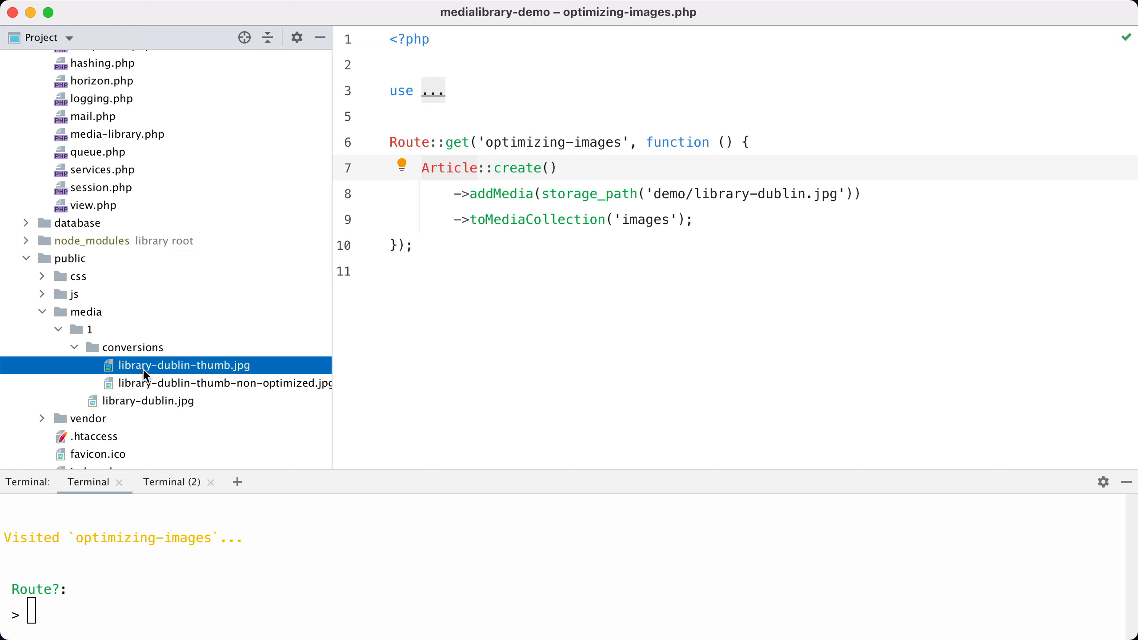
pyautogui.doubleClick(184, 365)
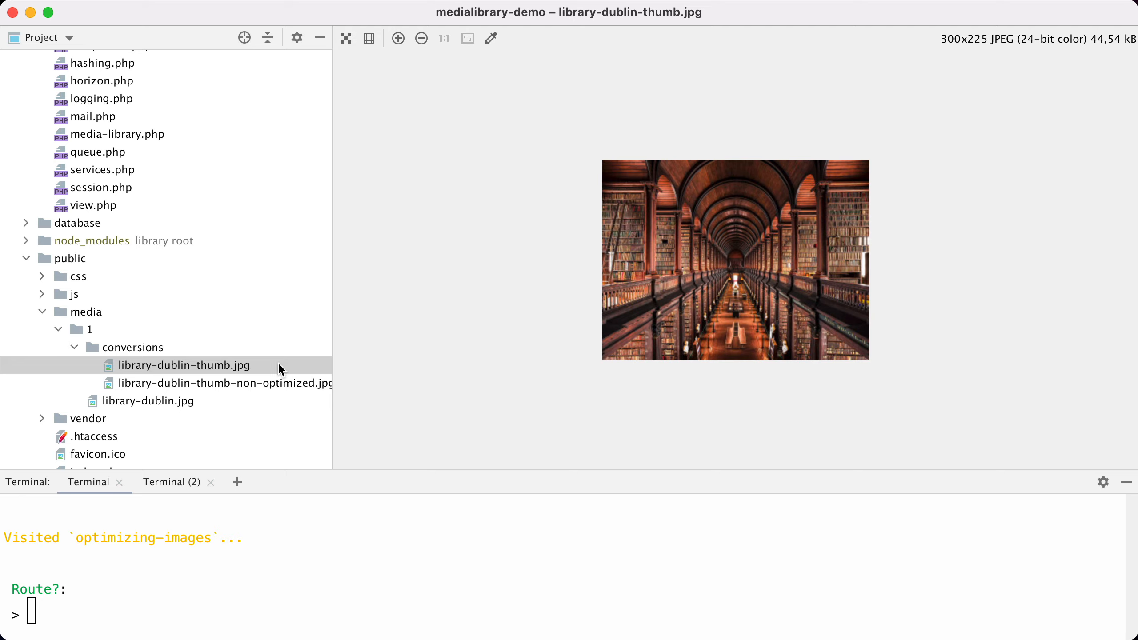
pyautogui.click(224, 383)
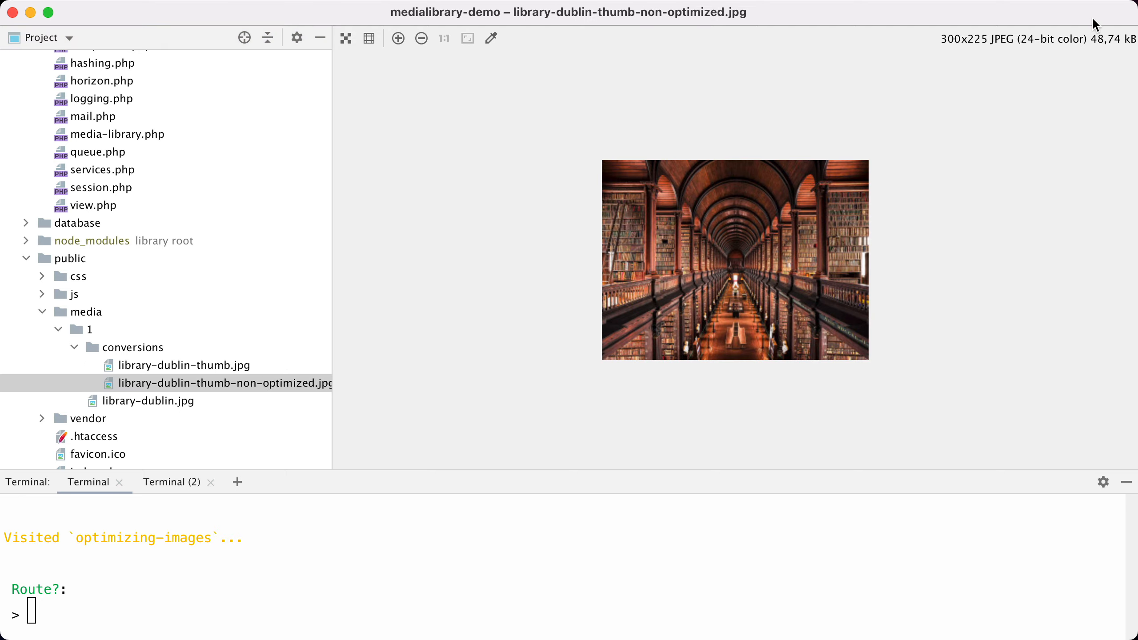
pyautogui.press('cmd+e')
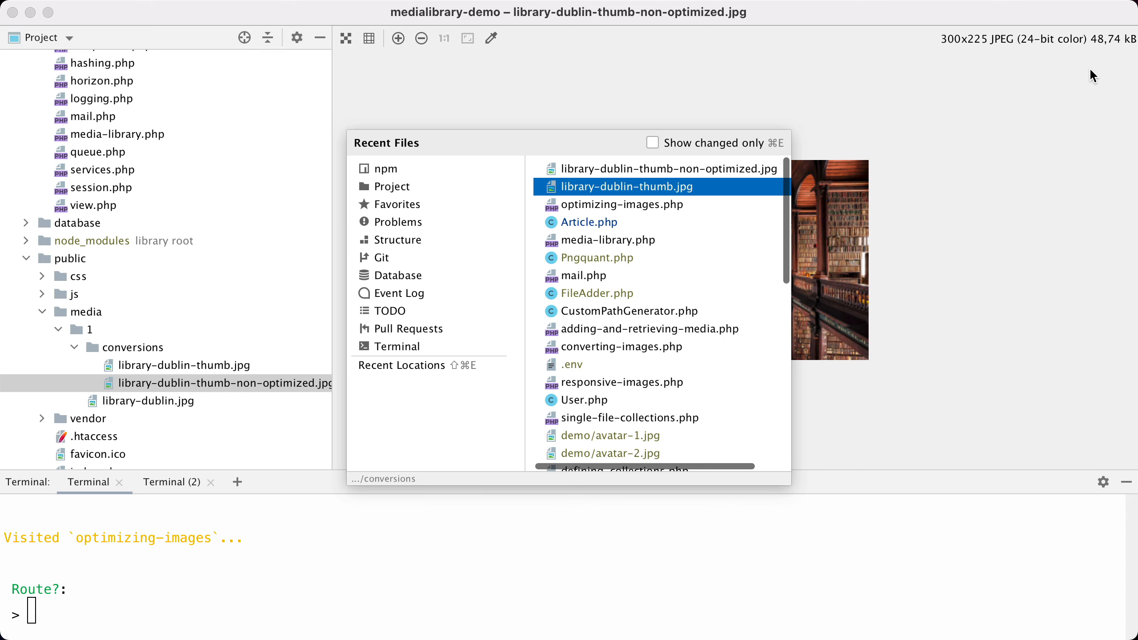
# Step: Revisit Article.php's nonOptimized conversion, then open config/media-library.php
pyautogui.click(588, 223)
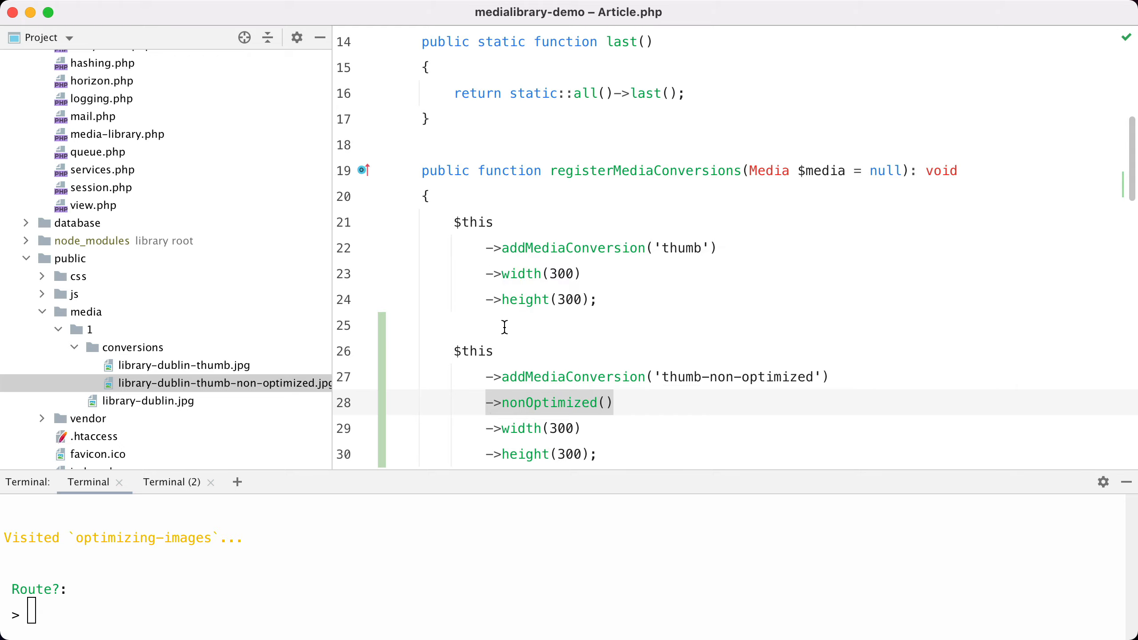
pyautogui.moveTo(416, 277)
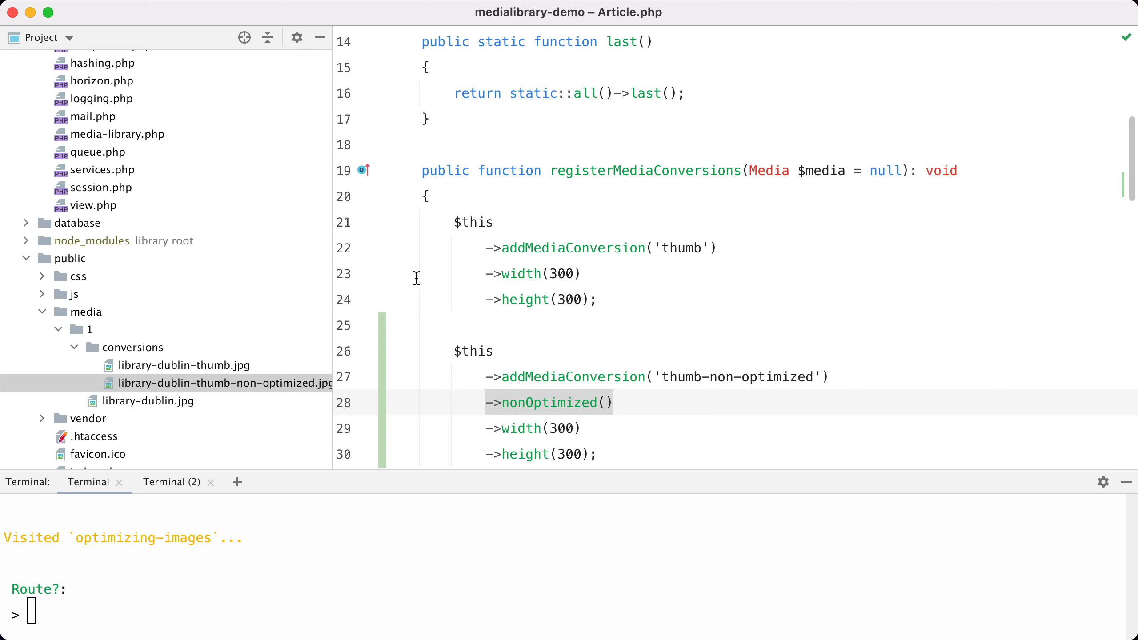
pyautogui.click(117, 134)
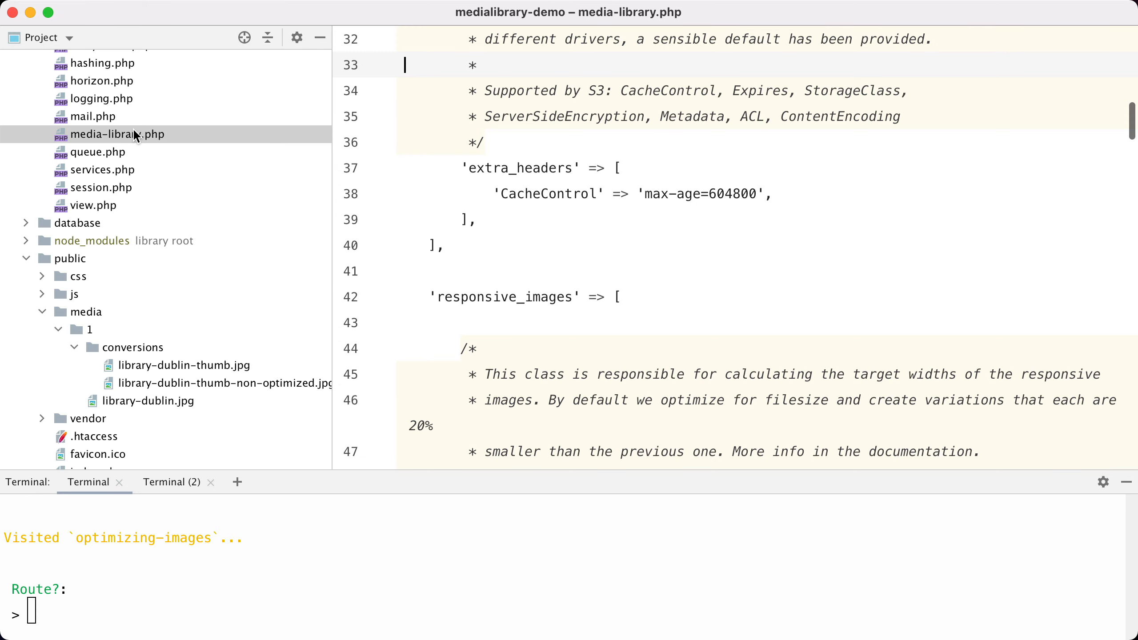
# Step: Go from the image_optimizers list in media-library.php to the Jpegoptim class declaration
pyautogui.scroll(-3)
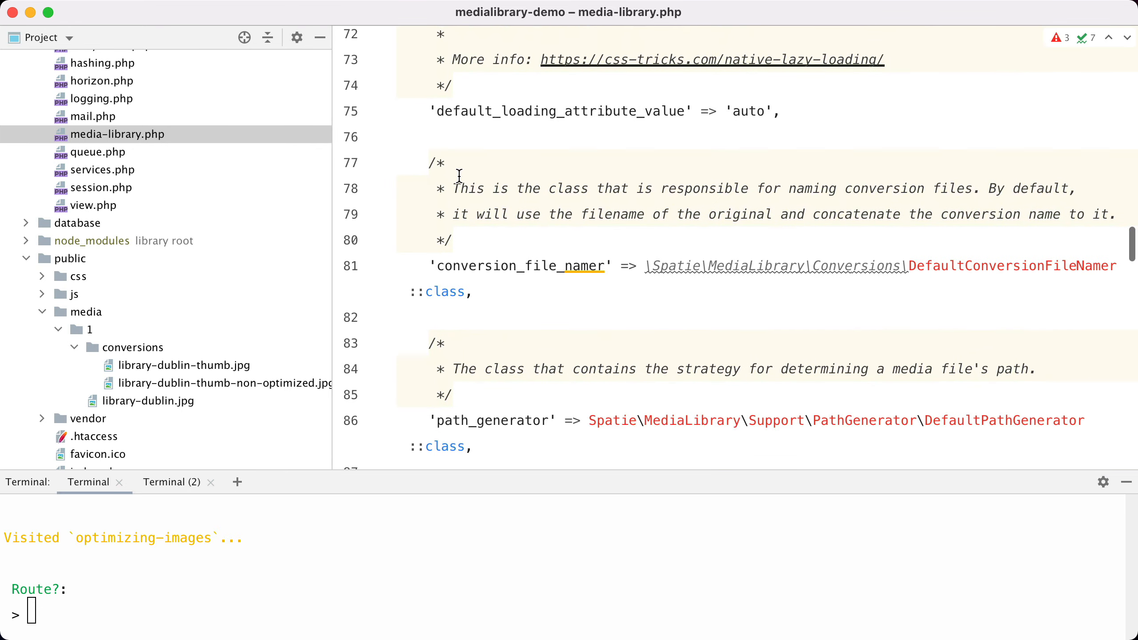
pyautogui.scroll(-3)
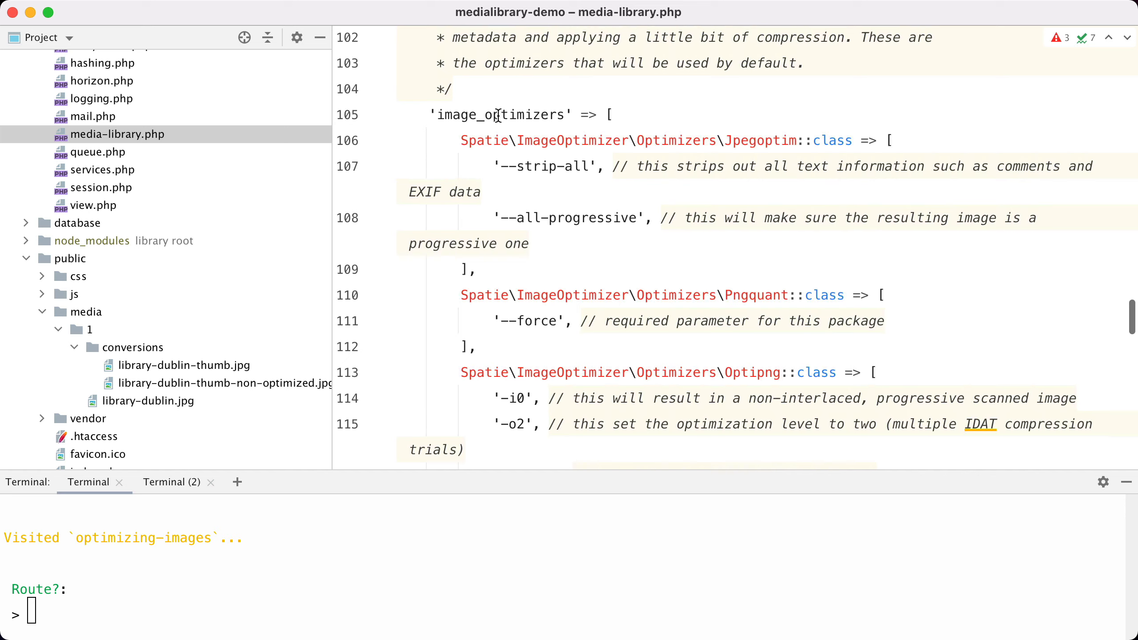
pyautogui.doubleClick(496, 115)
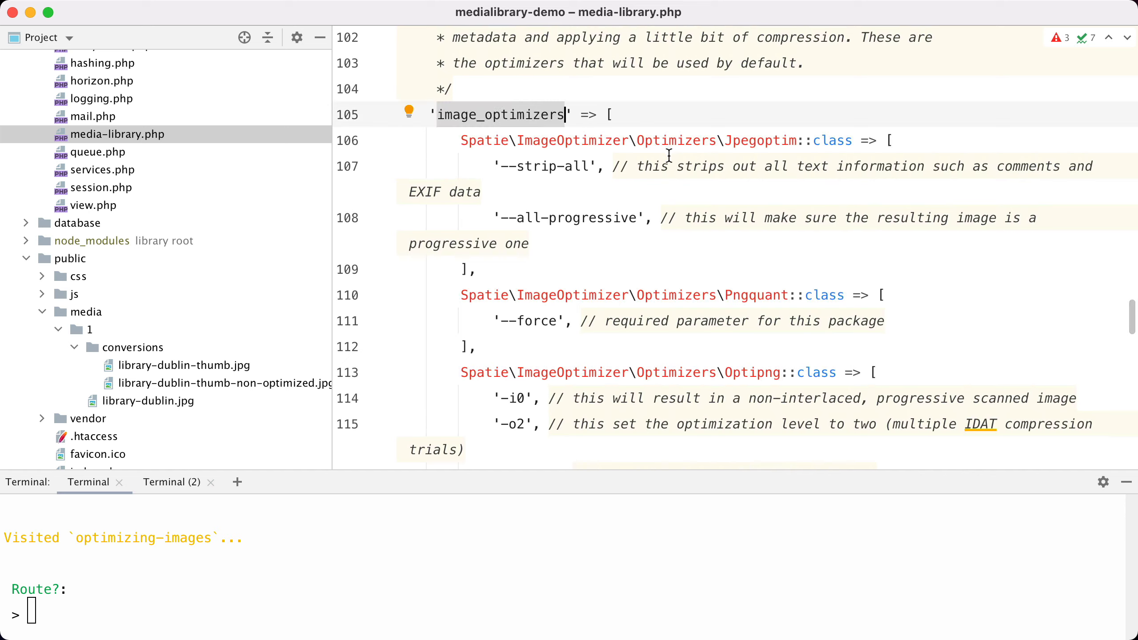
pyautogui.doubleClick(759, 140)
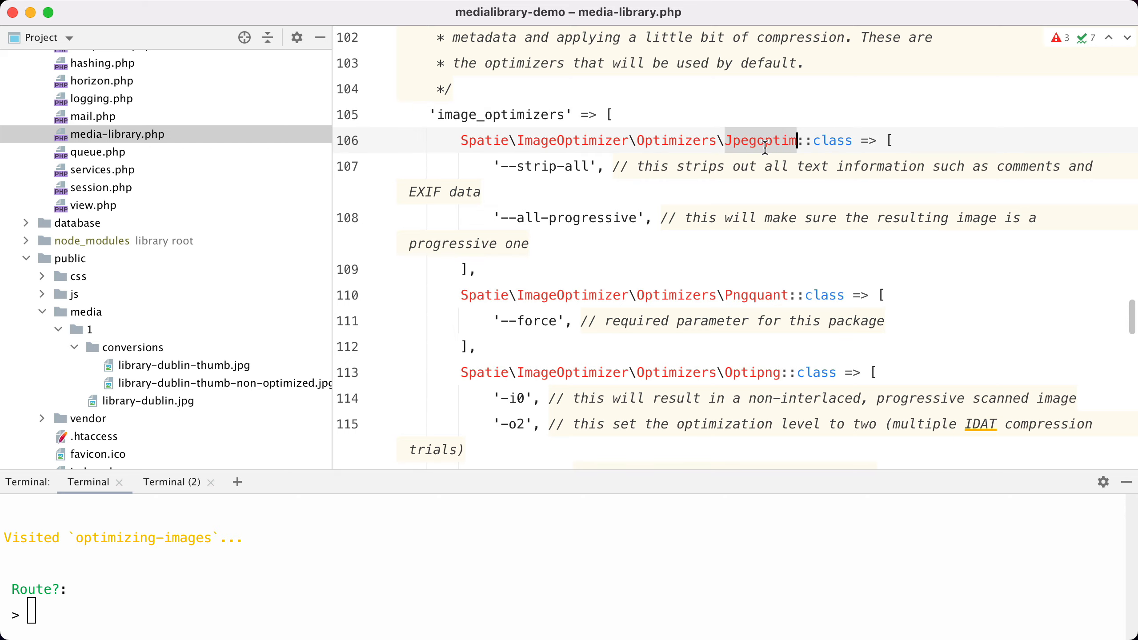
pyautogui.click(753, 295)
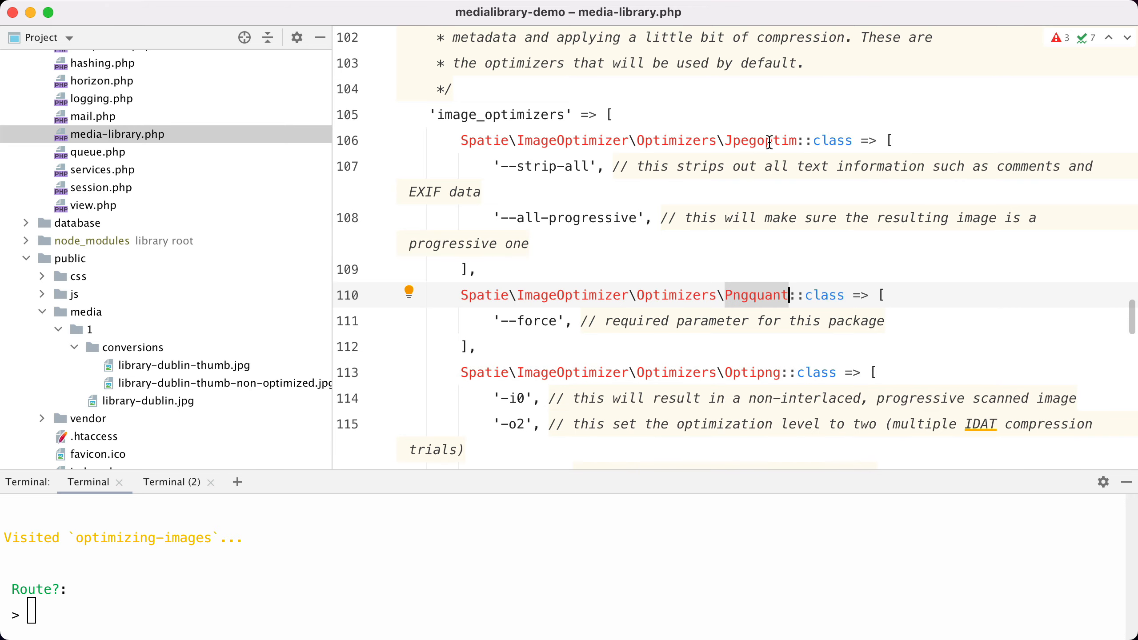
pyautogui.moveTo(762, 140)
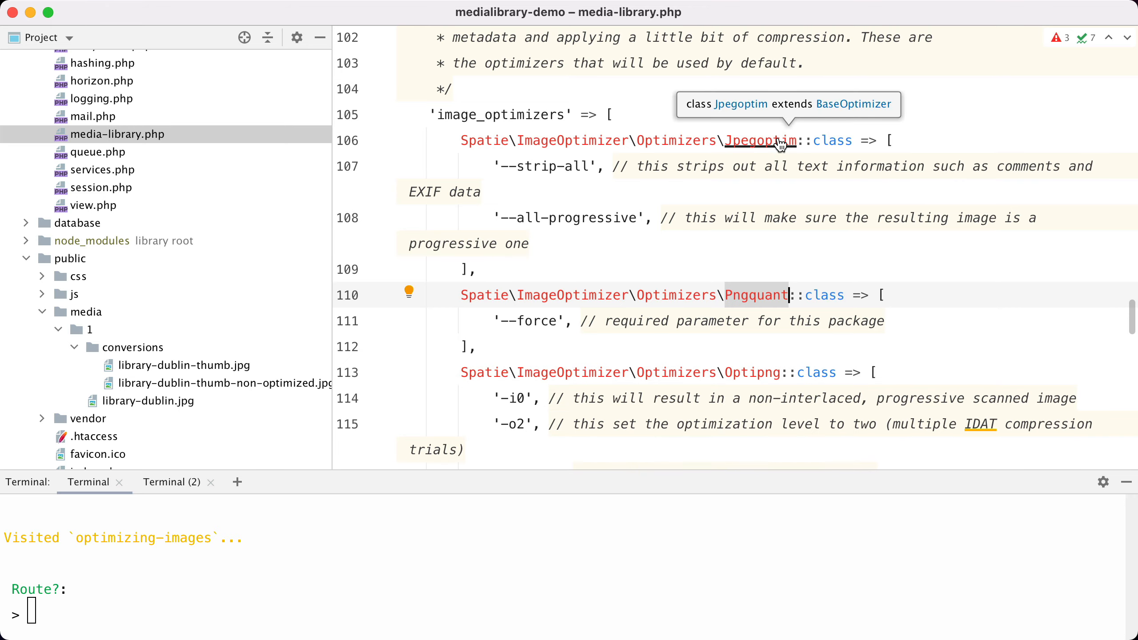
pyautogui.click(759, 140)
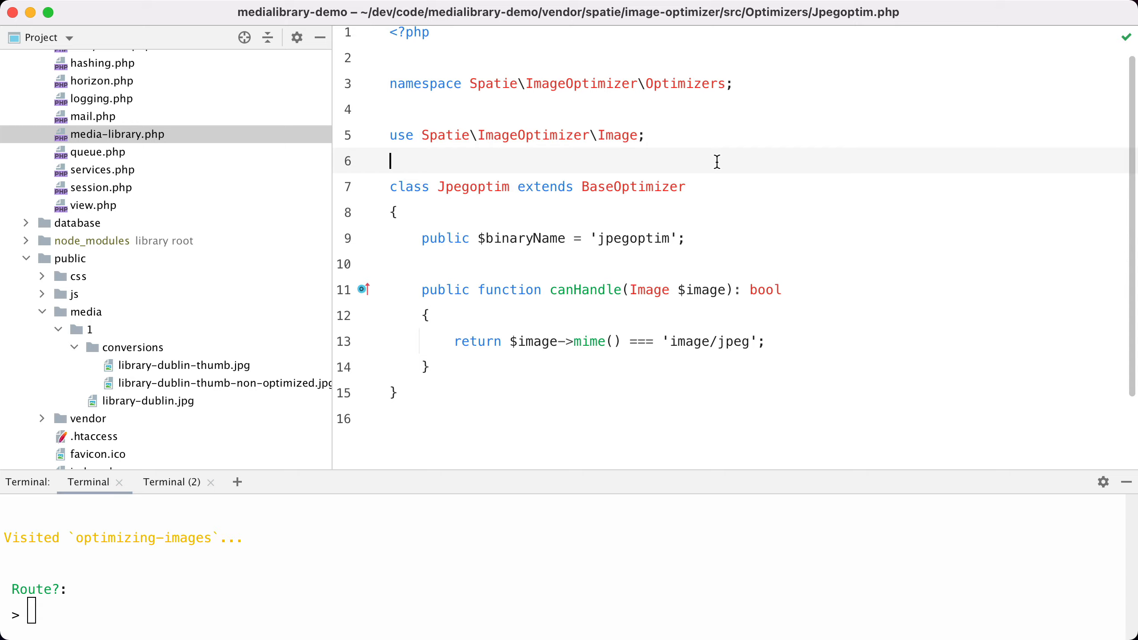
pyautogui.moveTo(656, 205)
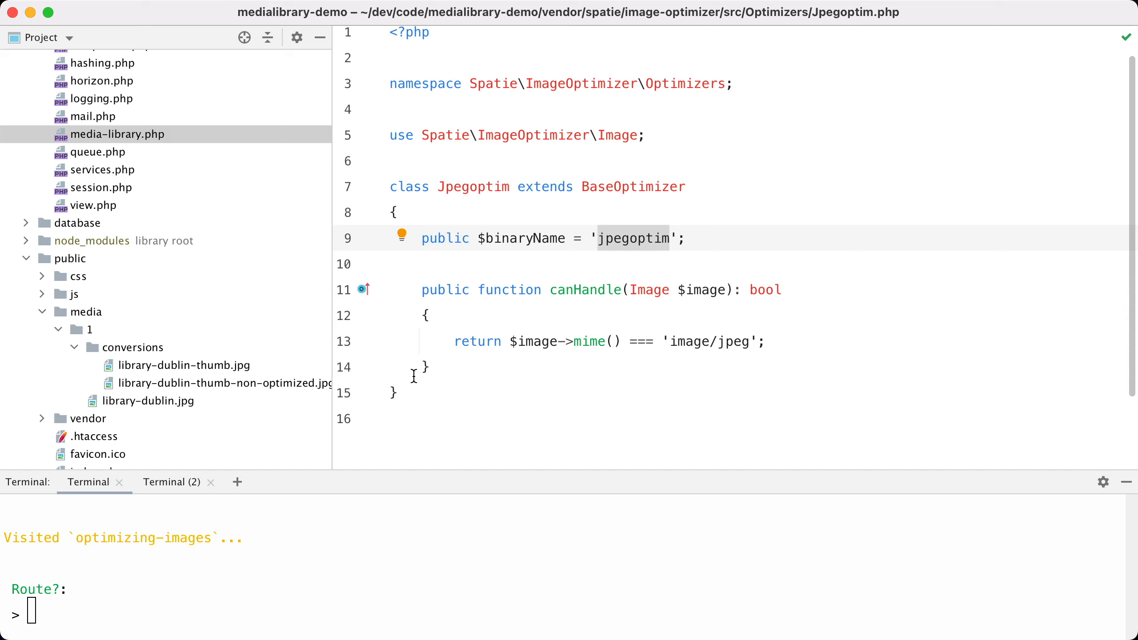
pyautogui.moveTo(645, 239)
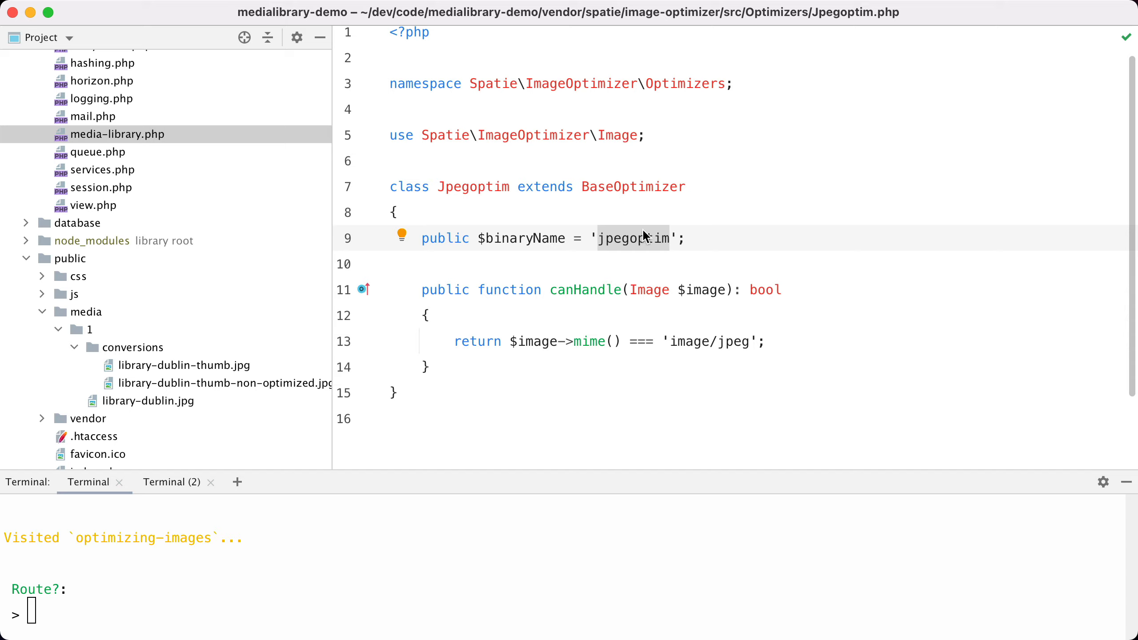
pyautogui.moveTo(590, 341)
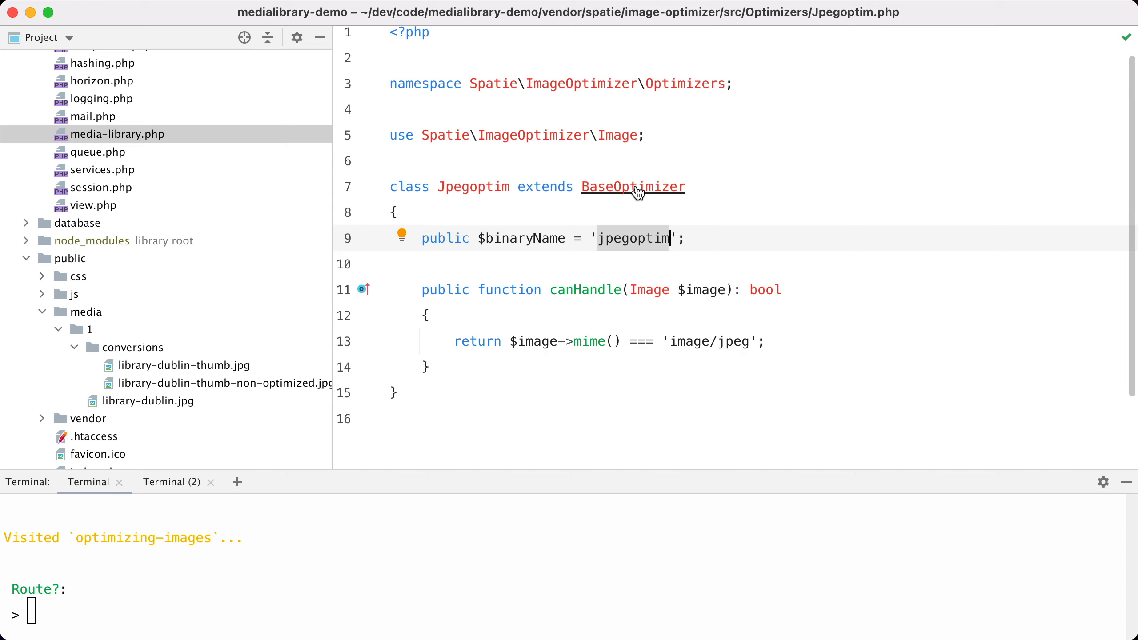
# Step: Open BaseOptimizer, the abstract parent class of Jpegoptim
pyautogui.click(632, 187)
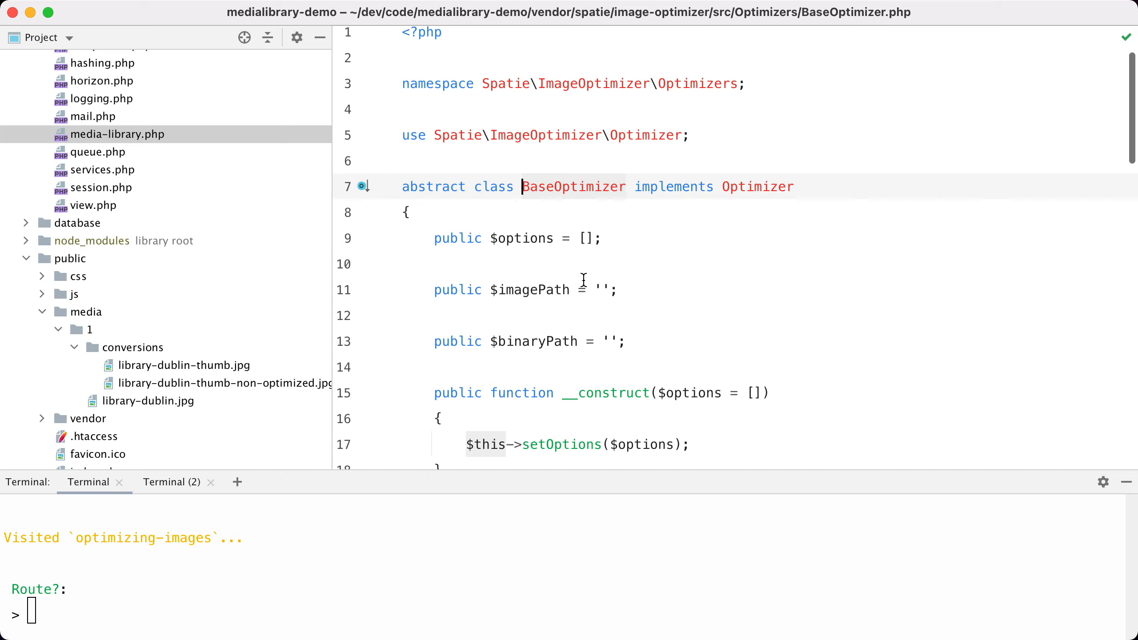
# Step: Examine BaseOptimizer's getCommand, cross-check Jpegoptim.php, then return to the media-library config
pyautogui.scroll(-3)
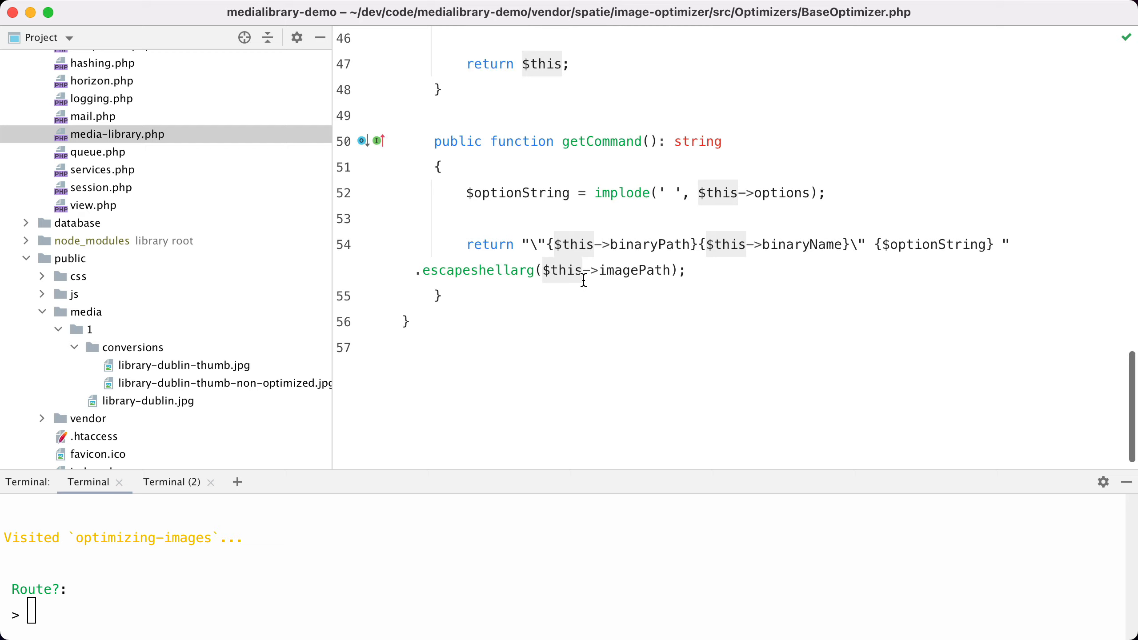
pyautogui.moveTo(654, 259)
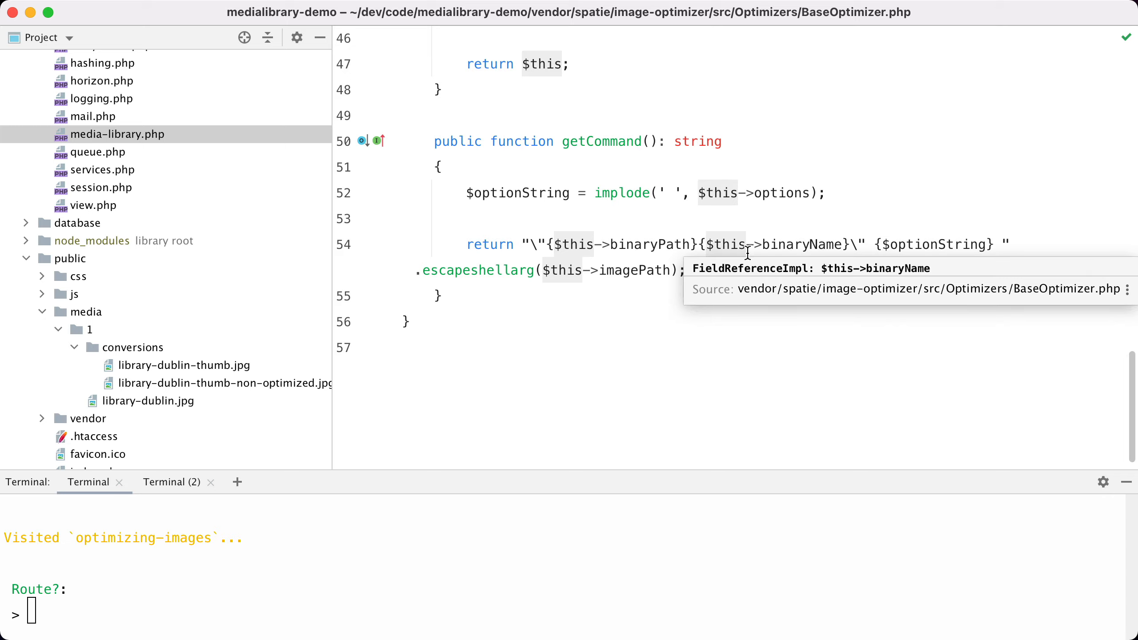
pyautogui.moveTo(573, 269)
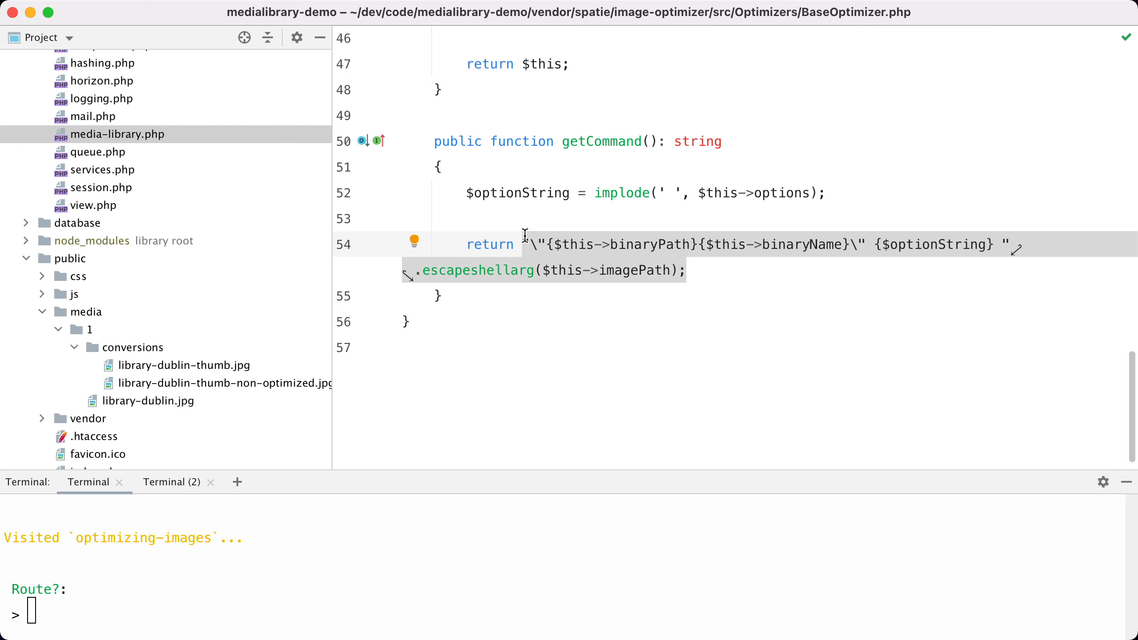
pyautogui.press('cmd+e')
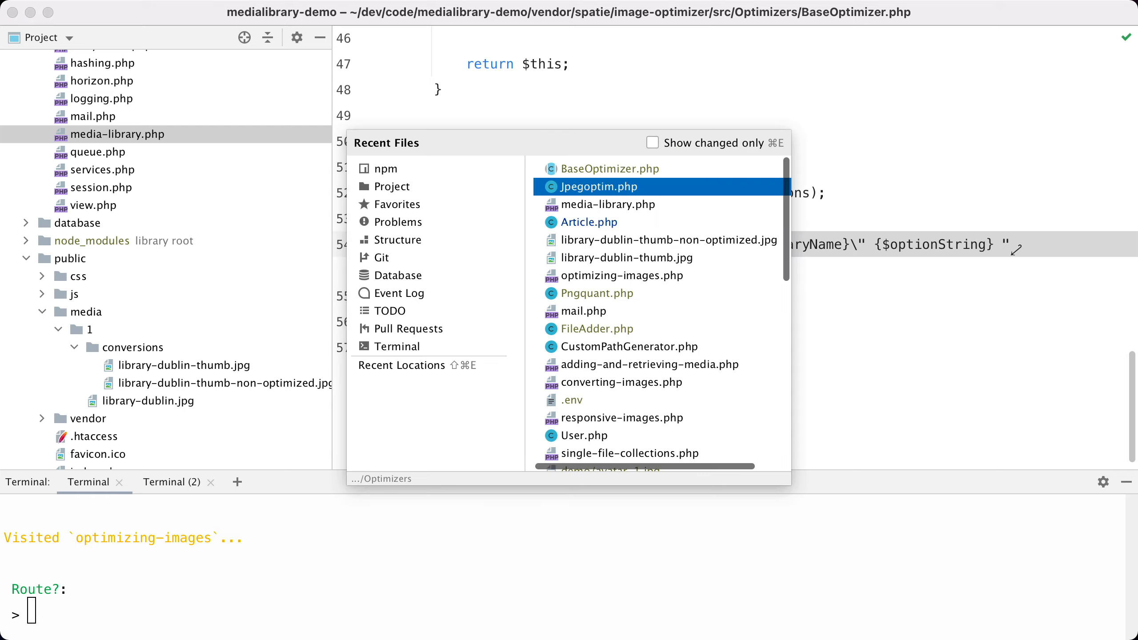
pyautogui.click(598, 186)
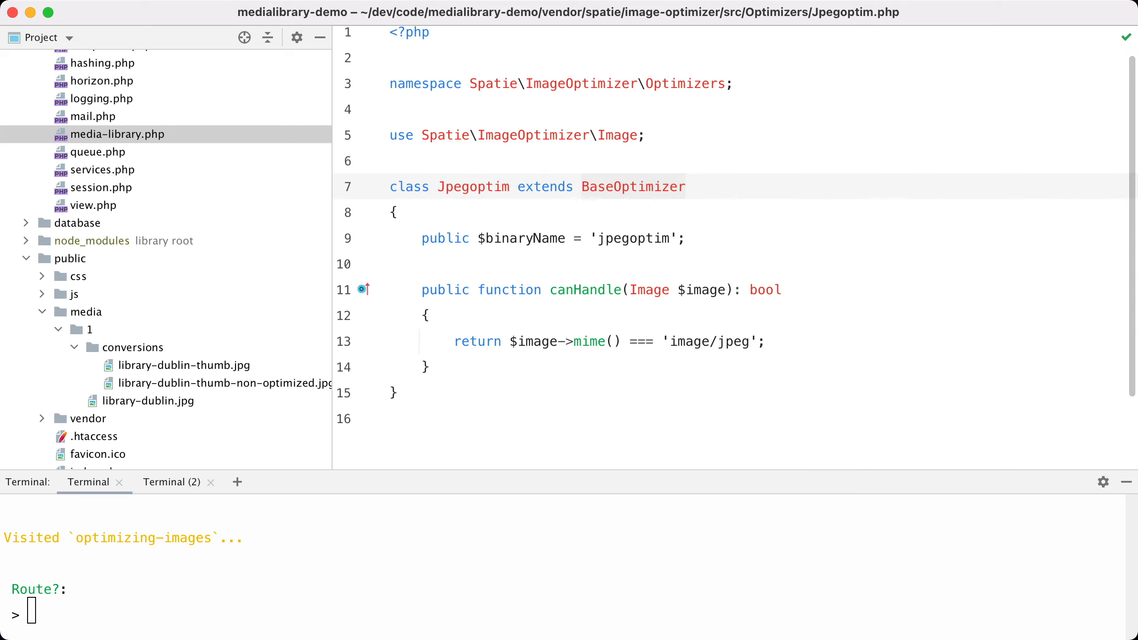
pyautogui.moveTo(503, 197)
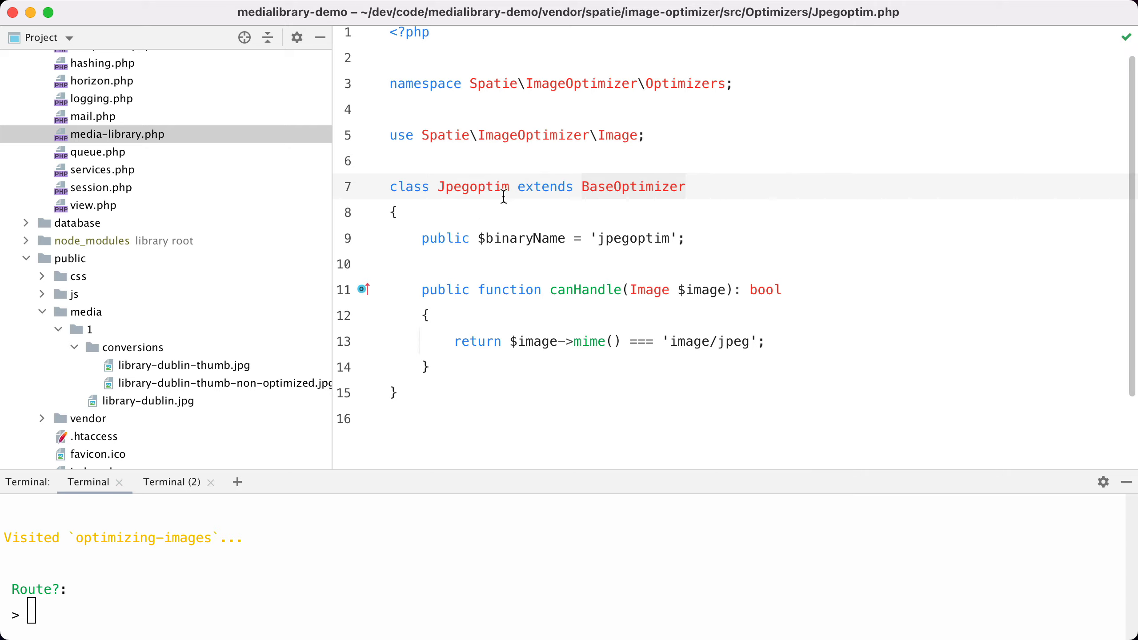
pyautogui.click(631, 186)
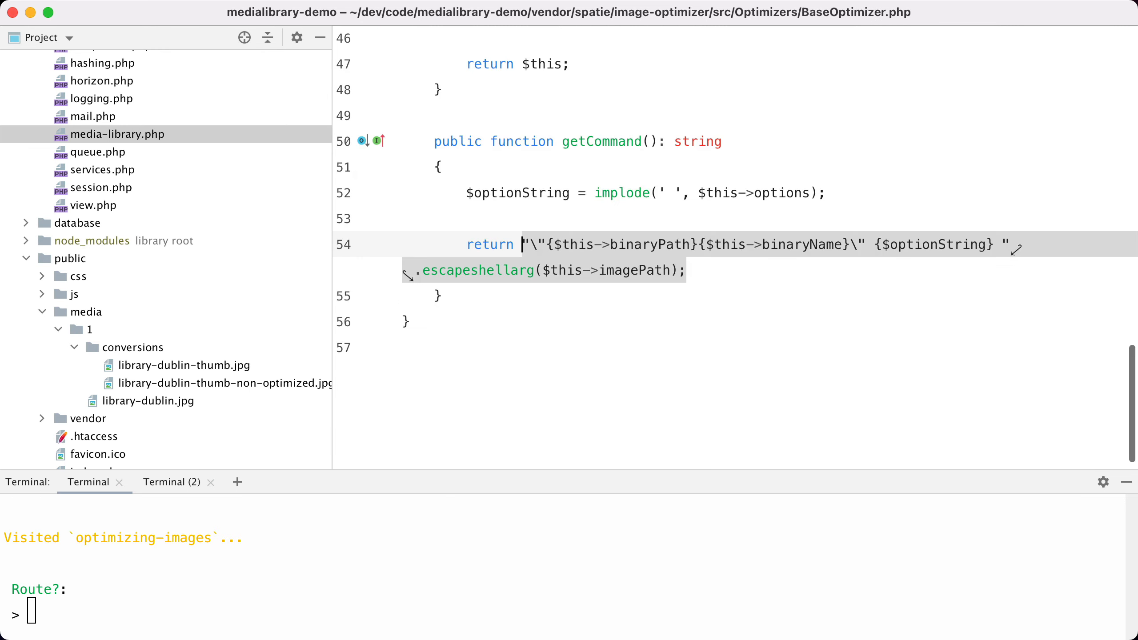
pyautogui.click(117, 134)
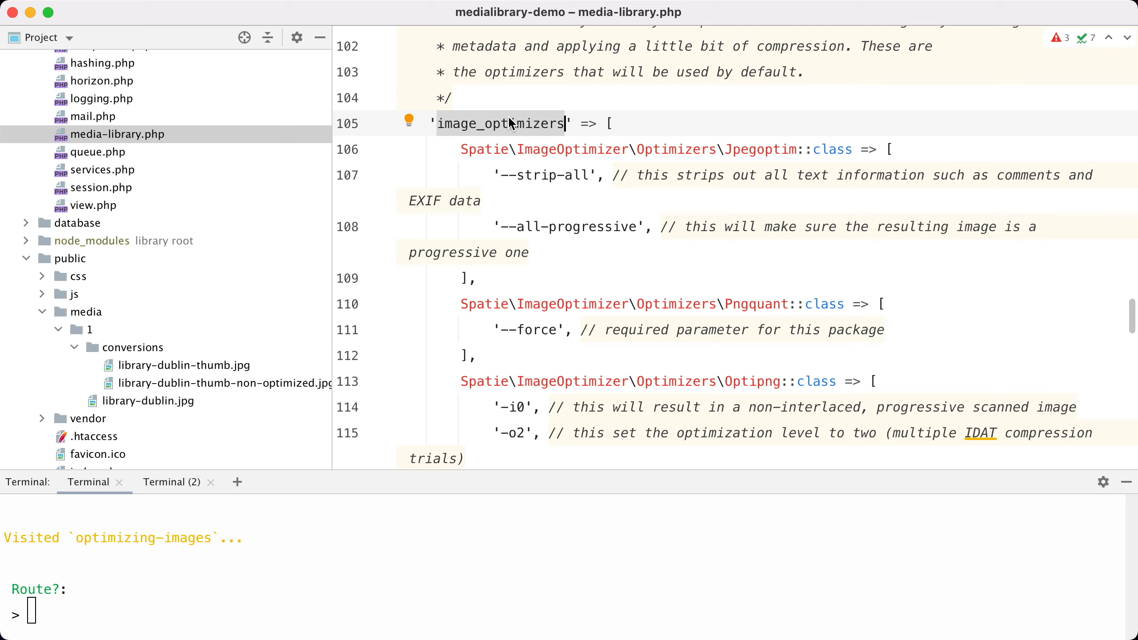
pyautogui.moveTo(425, 309)
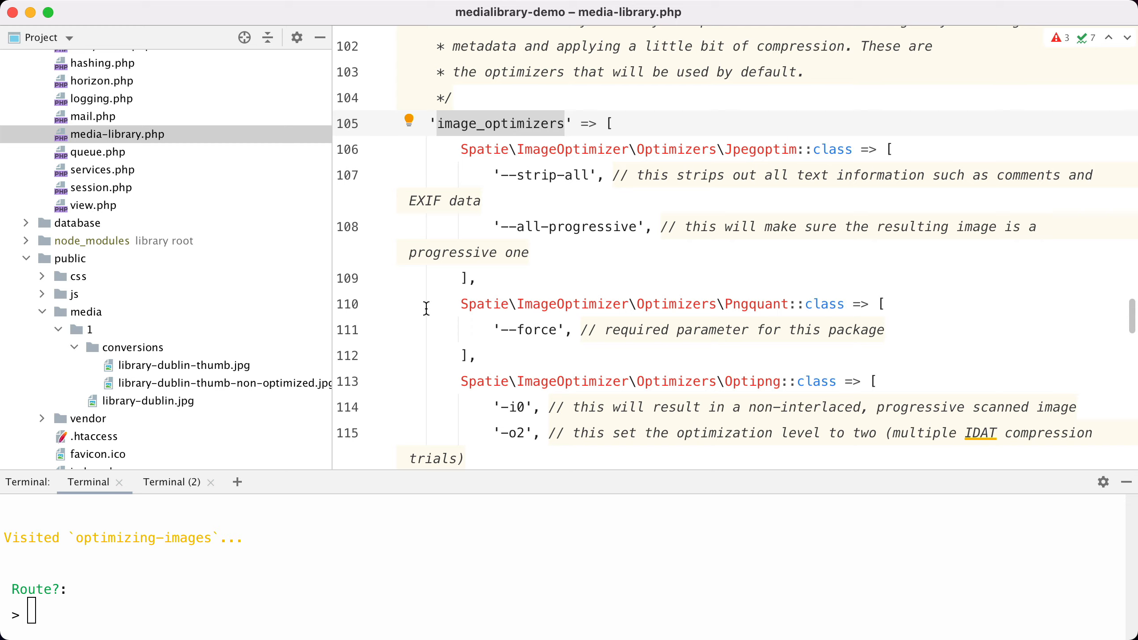